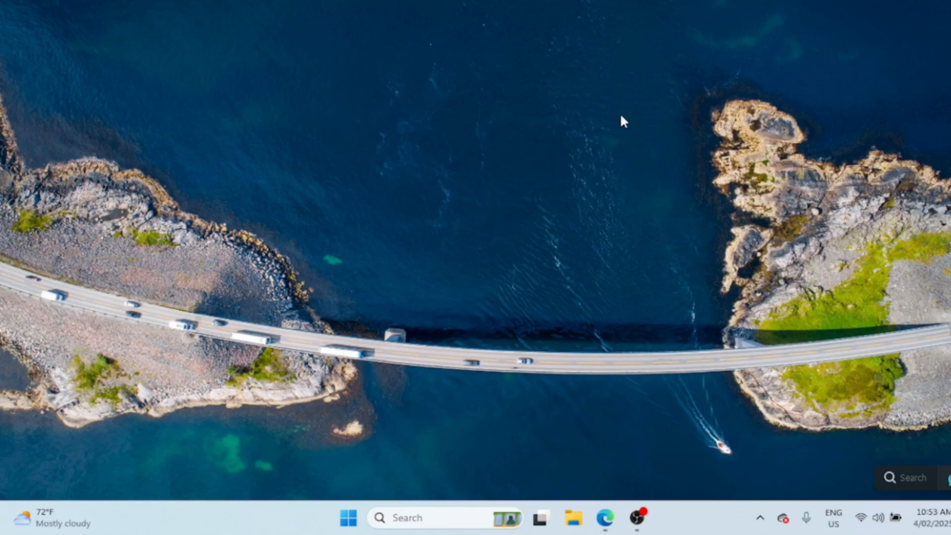
pyautogui.moveTo(664, 321)
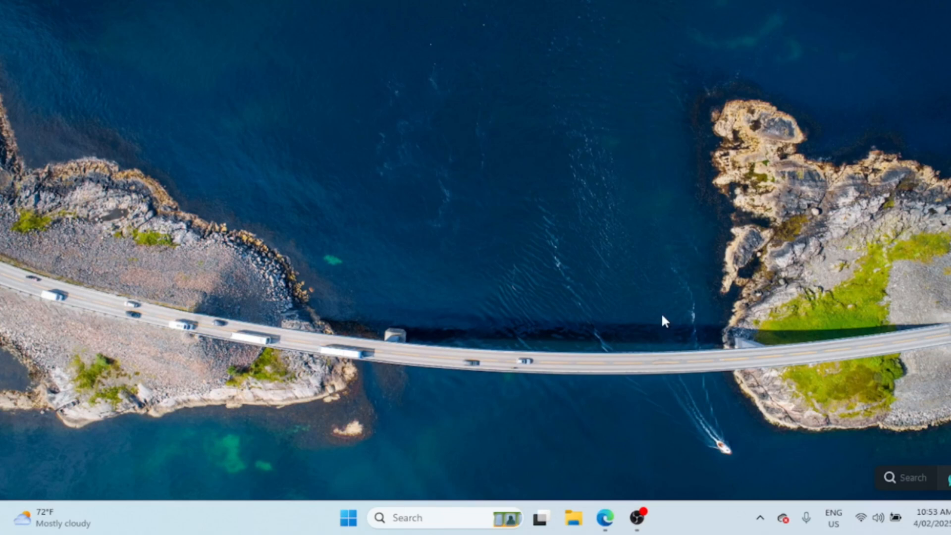
pyautogui.moveTo(903, 1)
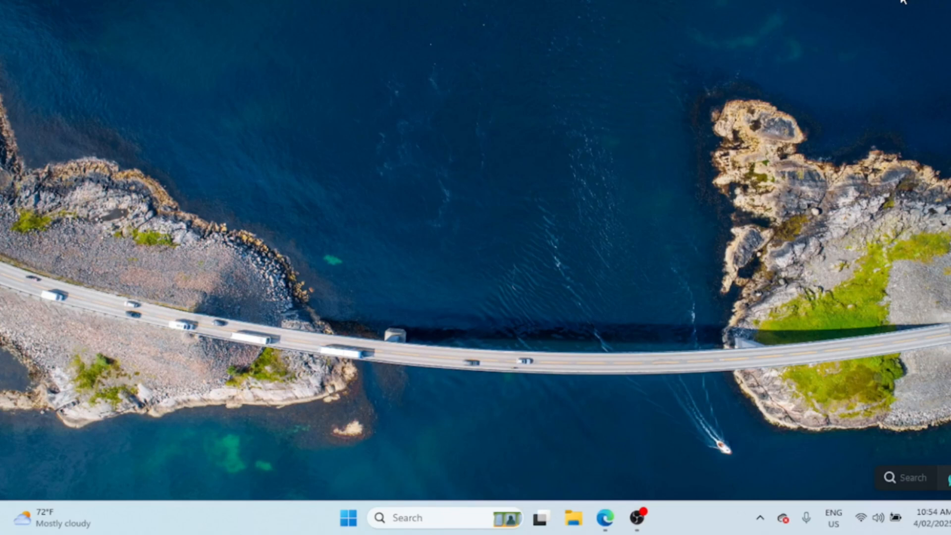
pyautogui.moveTo(718, 498)
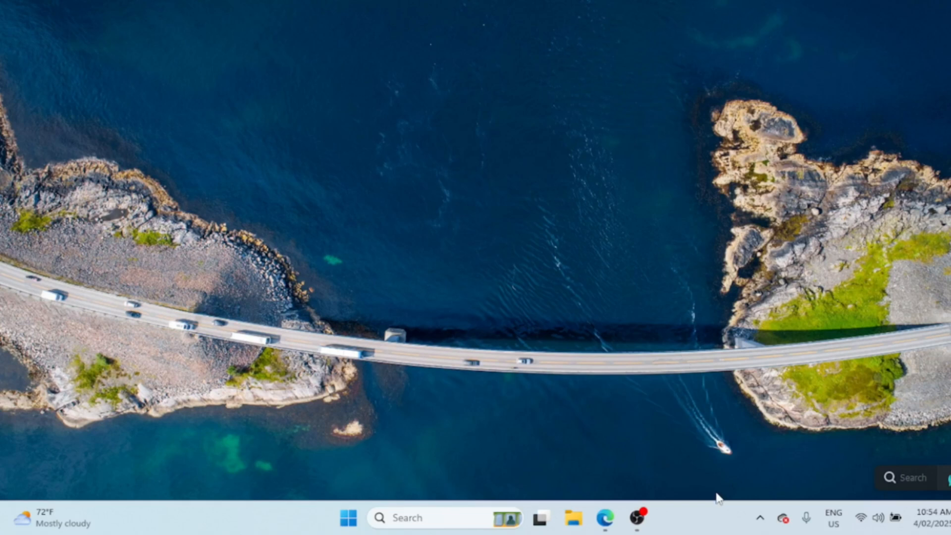
# - Launch Task Manager from the taskbar, maximise it and view the Performance graphs
pyautogui.rightClick(719, 498)
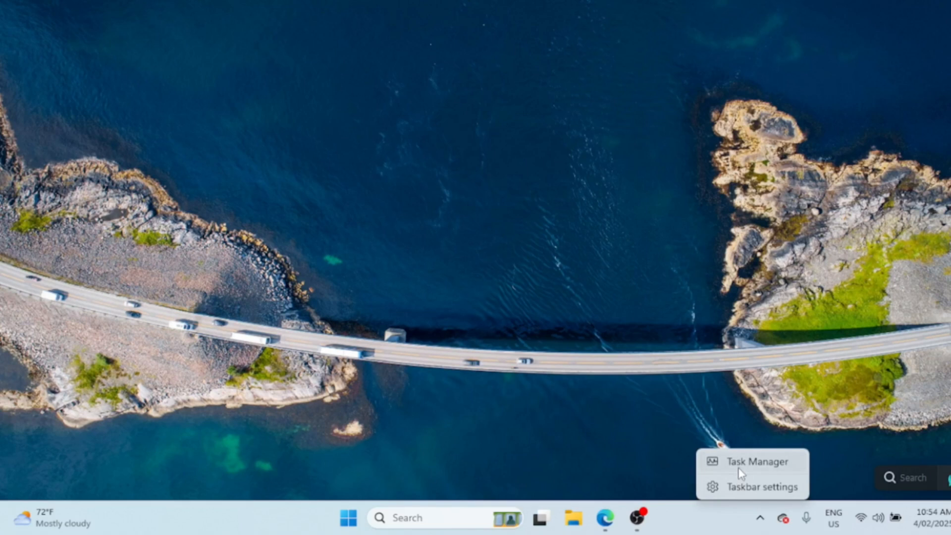
pyautogui.click(714, 317)
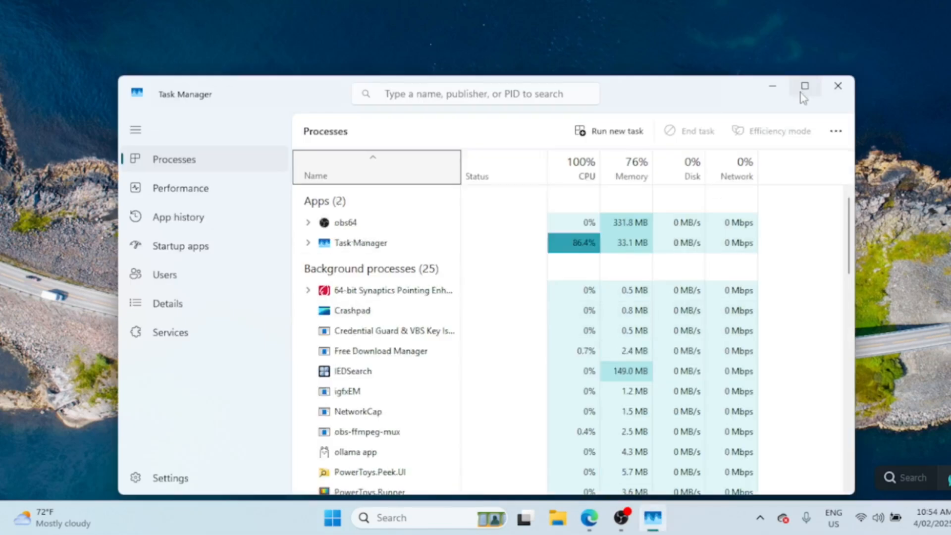
pyautogui.click(804, 86)
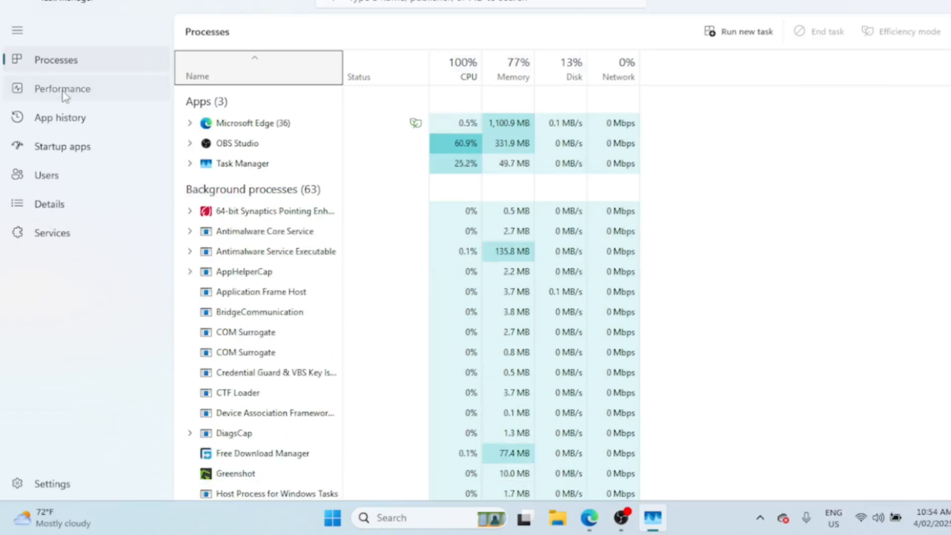
pyautogui.click(62, 88)
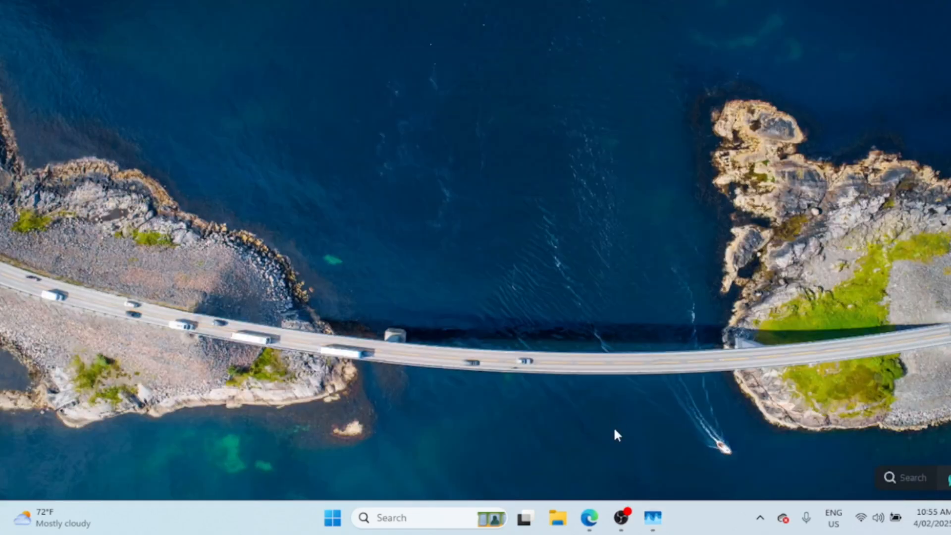
# - Follow the Download RAMMap link on the Sysinternals Learn page
pyautogui.click(588, 517)
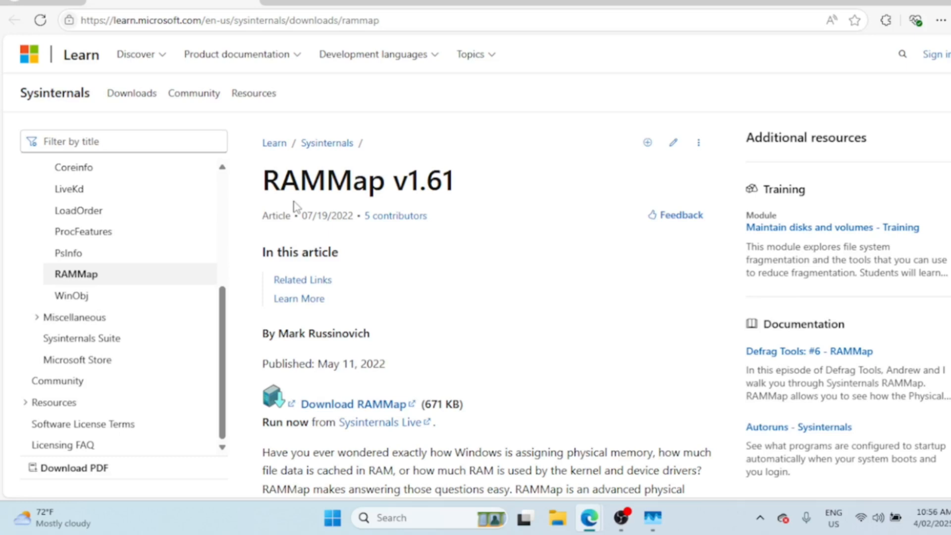
pyautogui.moveTo(493, 237)
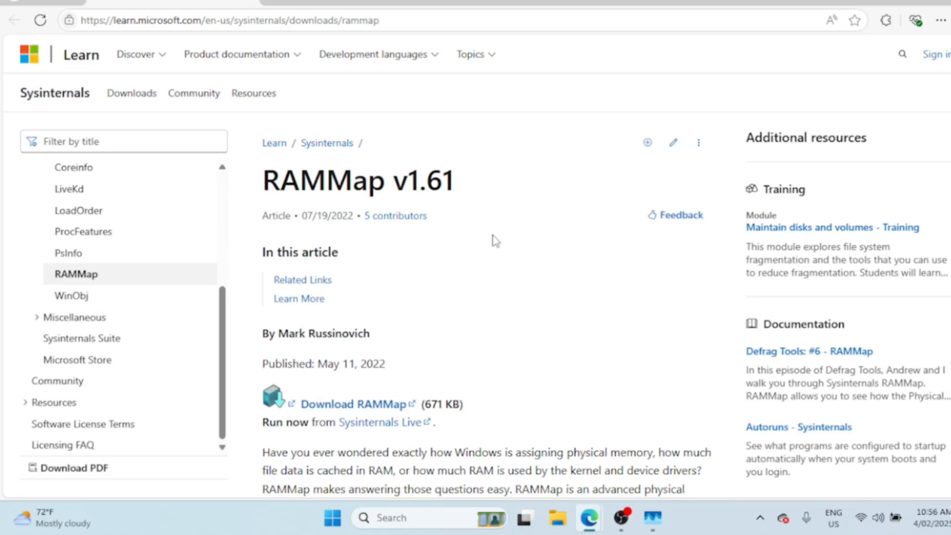
pyautogui.moveTo(539, 269)
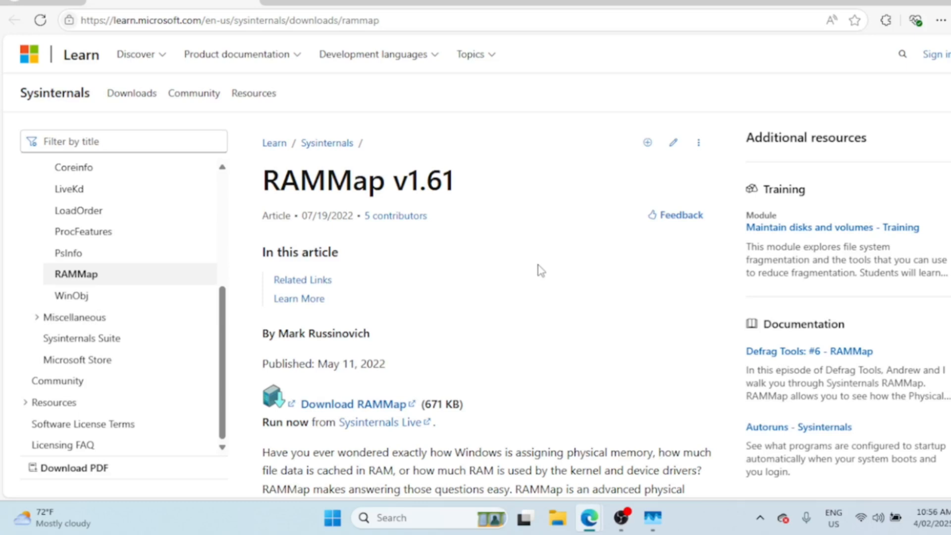
pyautogui.moveTo(392, 354)
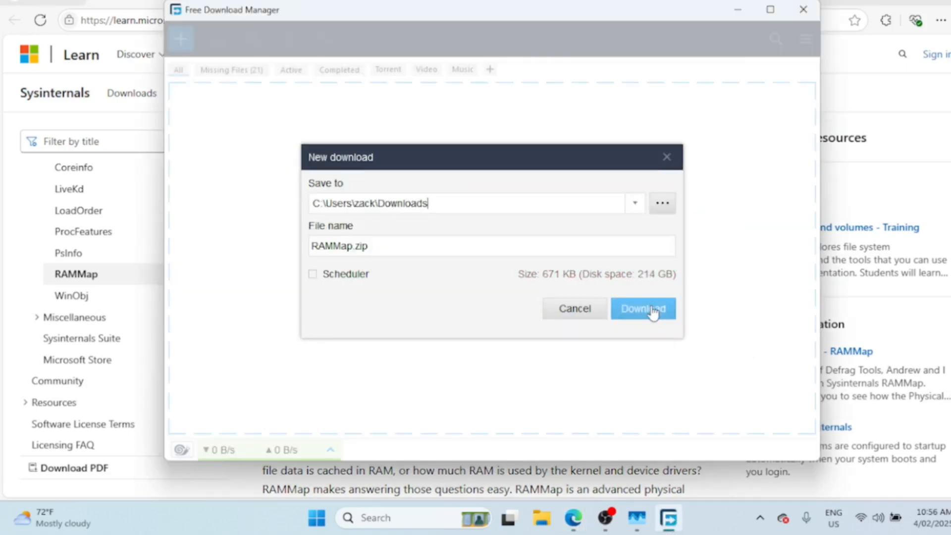
# - Confirm the Free Download Manager prompt to save RAMMap.zip to Downloads
pyautogui.click(642, 308)
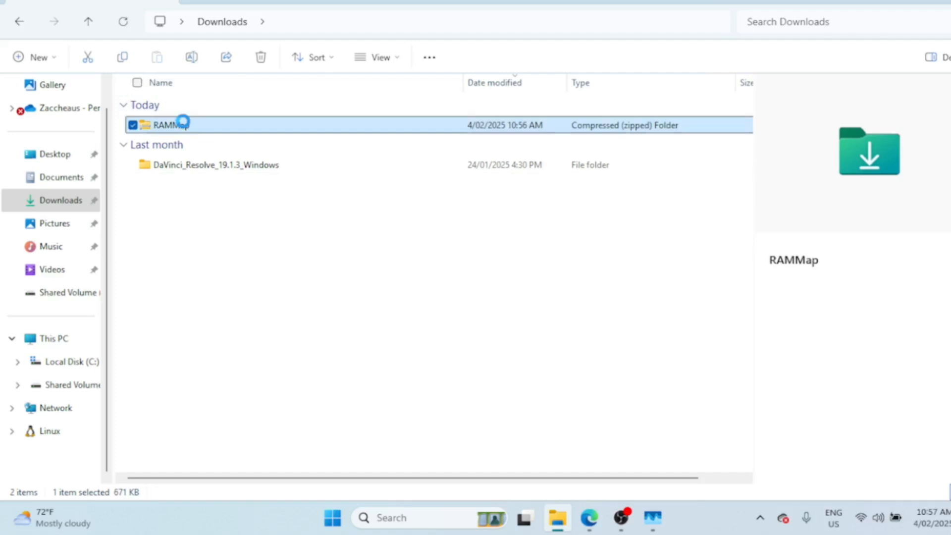
# - Extract RAMMap.zip into a RAMMap folder and enter it to reach the RAMMap executables
pyautogui.rightClick(163, 124)
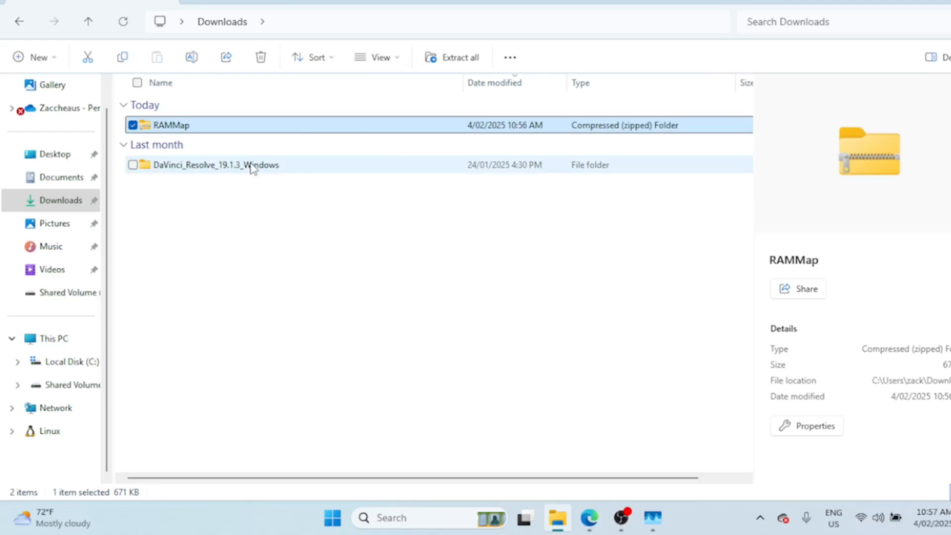
pyautogui.click(452, 57)
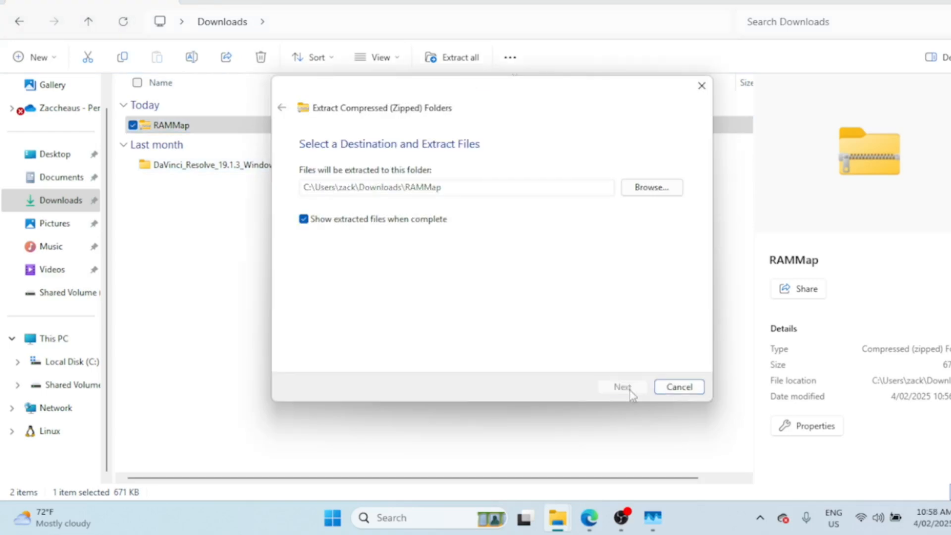
pyautogui.click(621, 387)
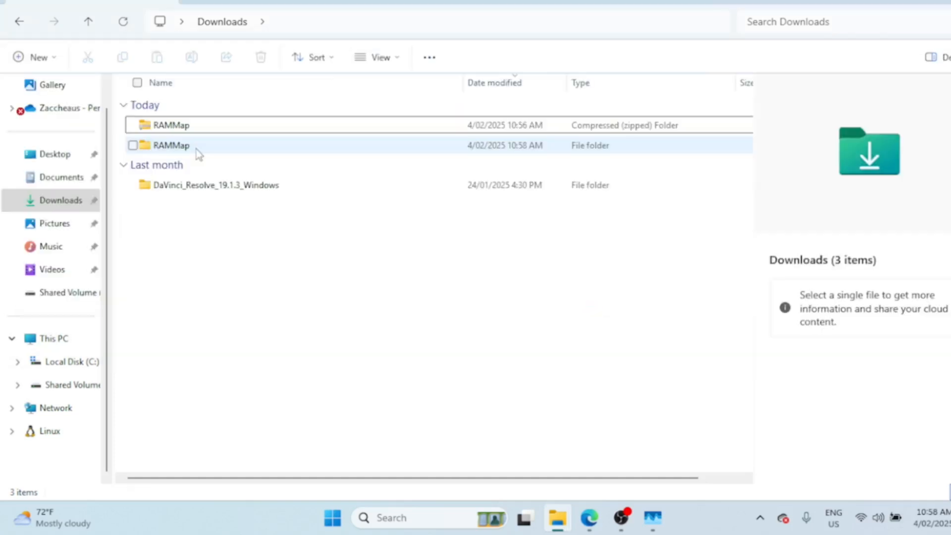
pyautogui.doubleClick(171, 145)
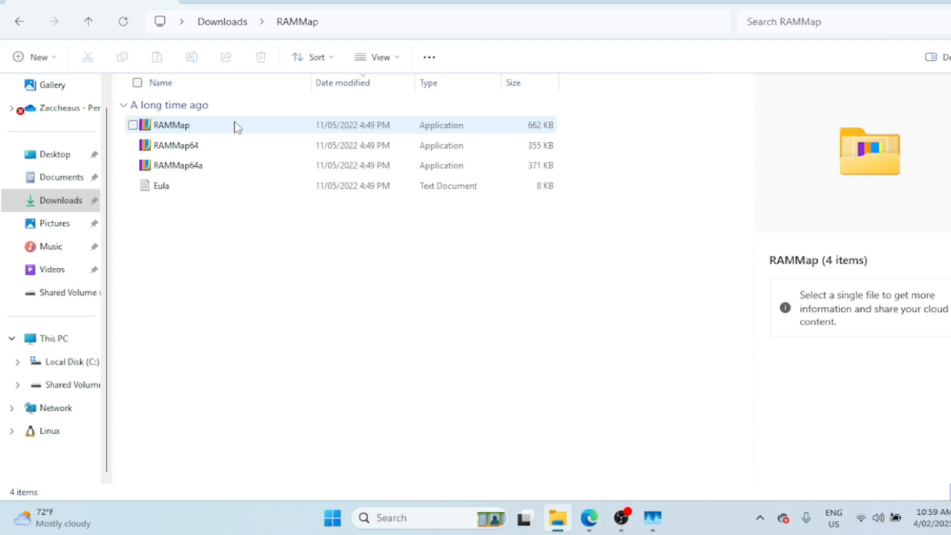
pyautogui.rightClick(171, 125)
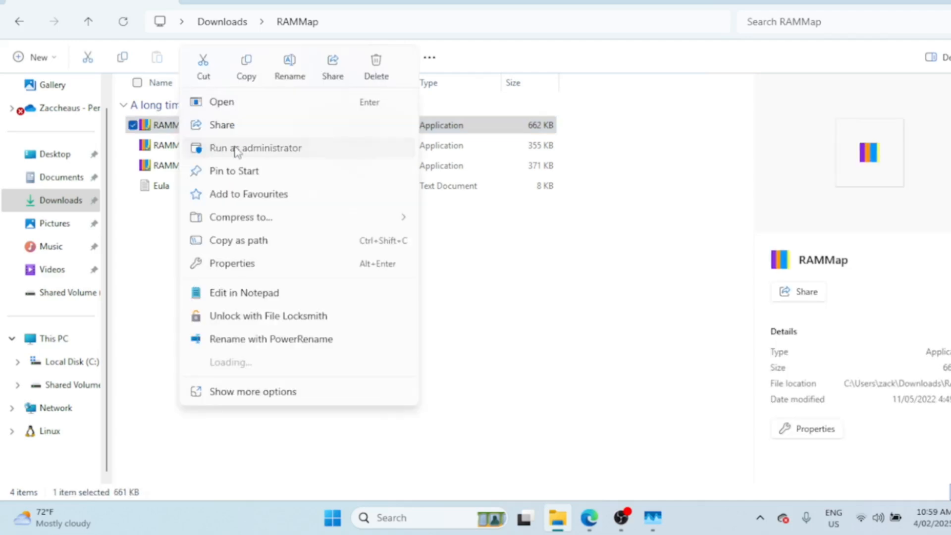
# - Run RAMMap.exe as administrator beside Task Manager's Memory page
pyautogui.click(256, 148)
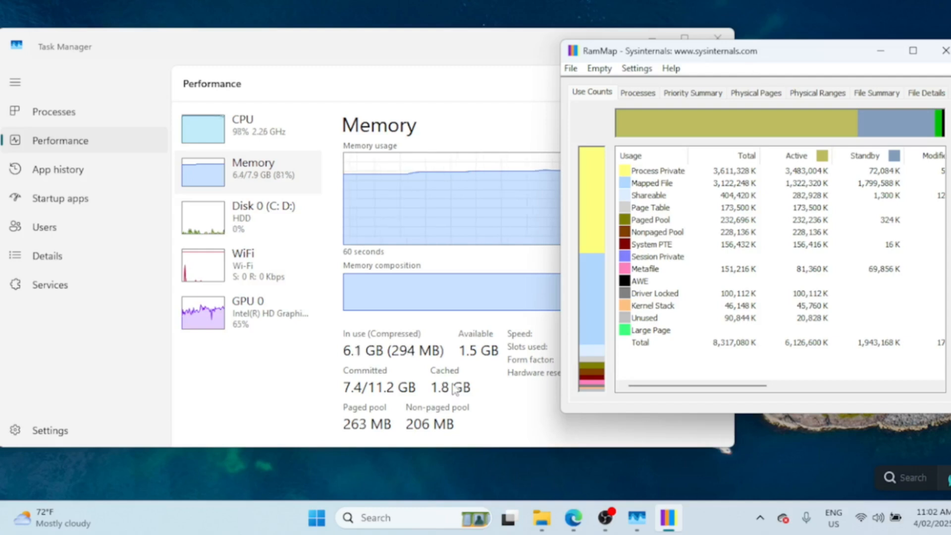
# - Show RAMMap's Empty menu with its memory-list clearing commands
pyautogui.click(598, 68)
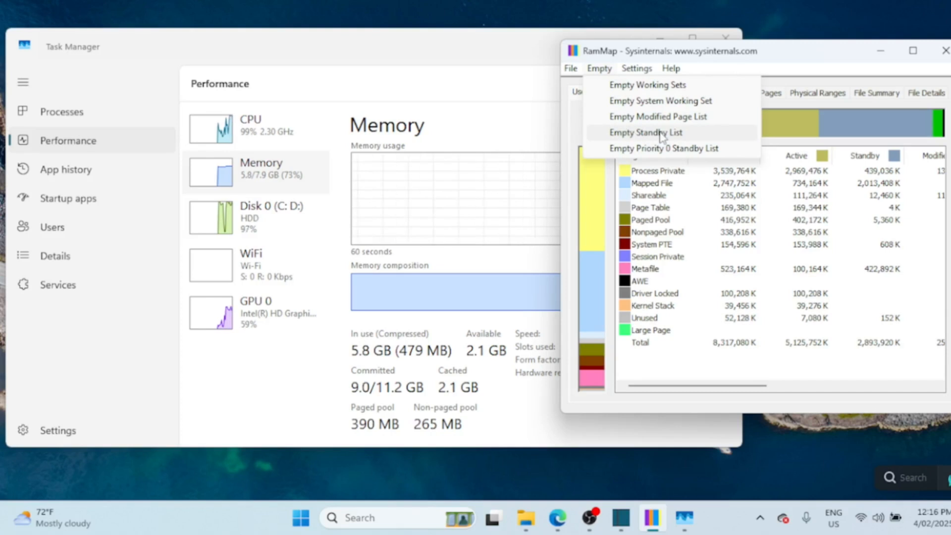
# - Empty the standby list, dropping Task Manager's cached memory to about 129 MB
pyautogui.click(647, 131)
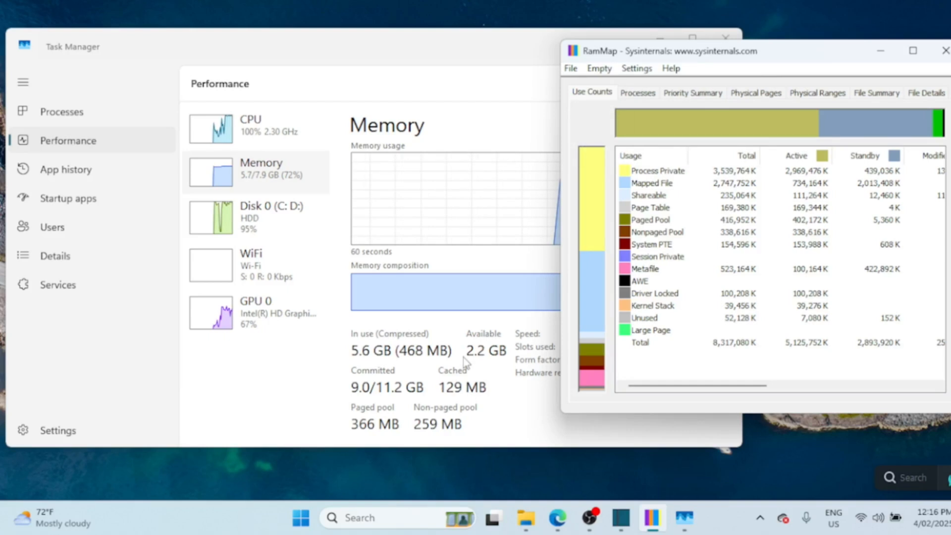
pyautogui.moveTo(466, 394)
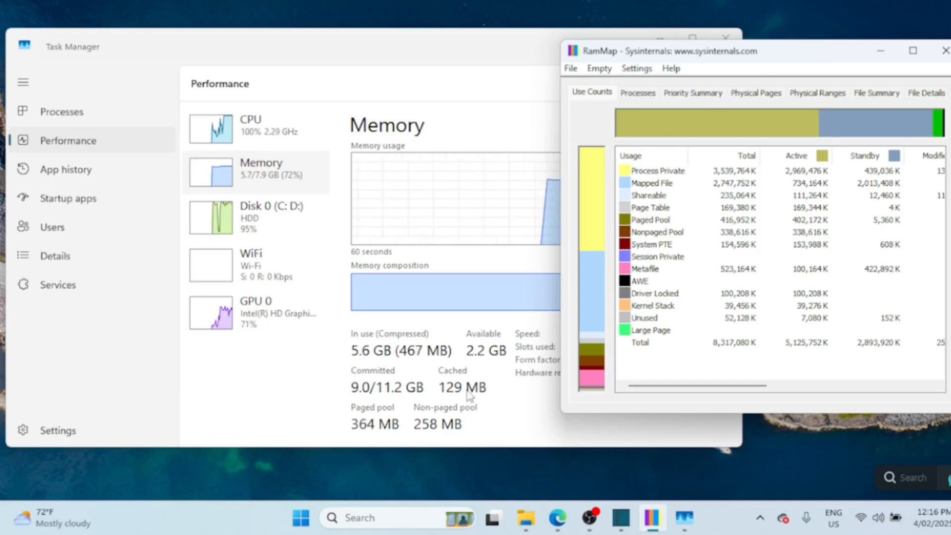